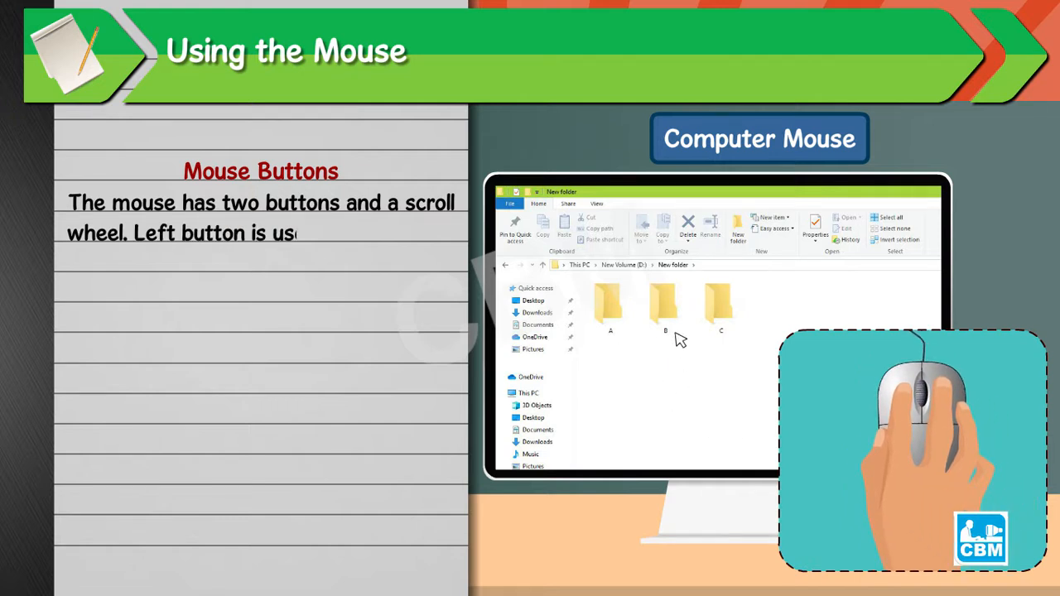
{"action": "left_click", "coordinate": [662, 306]}
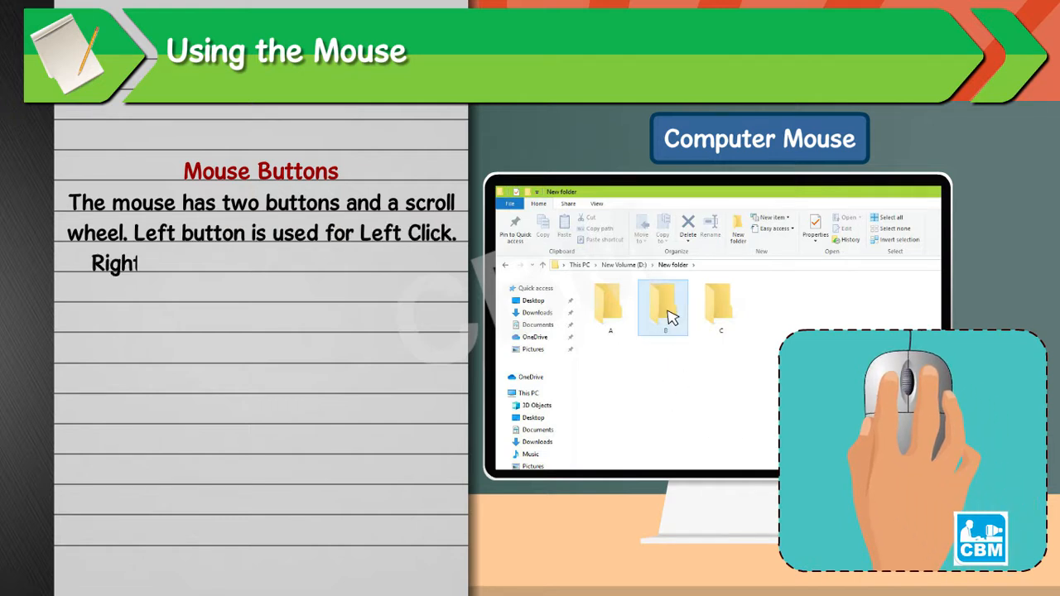
{"action": "right_click", "coordinate": [663, 306]}
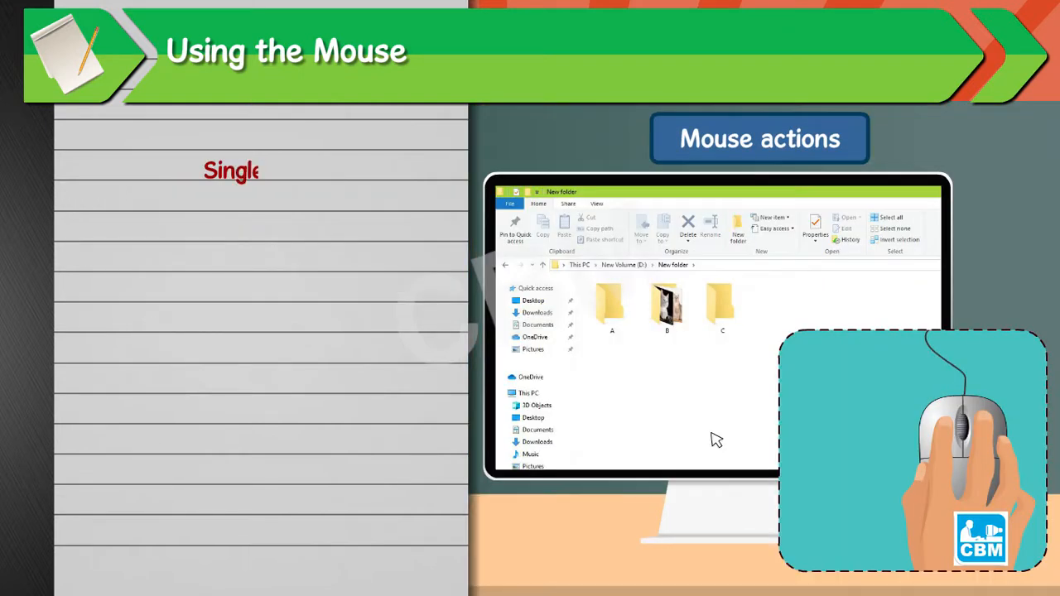
{"action": "left_click", "coordinate": [665, 305]}
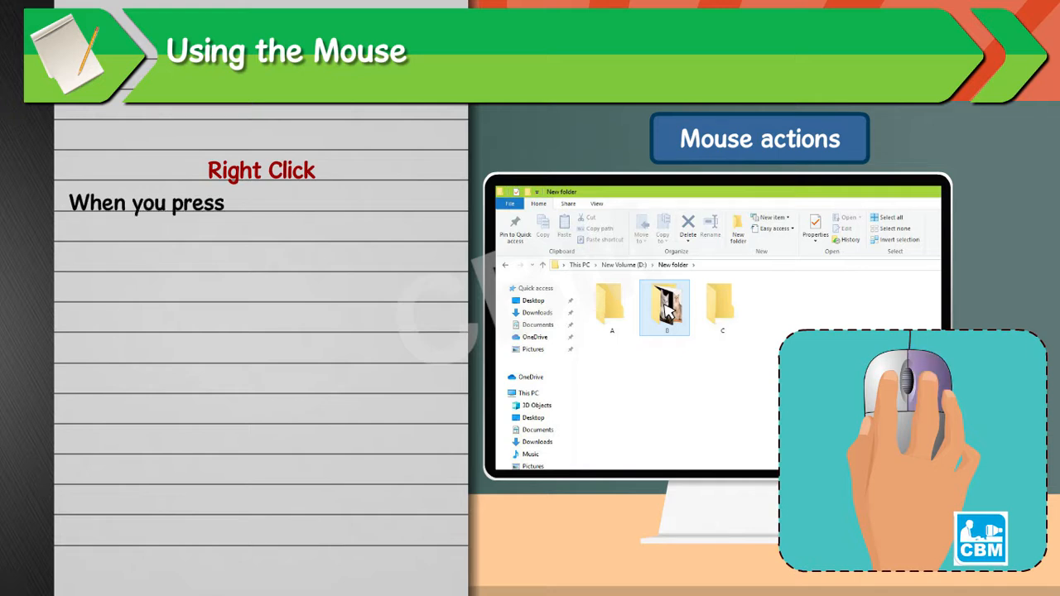
{"action": "right_click", "coordinate": [664, 307]}
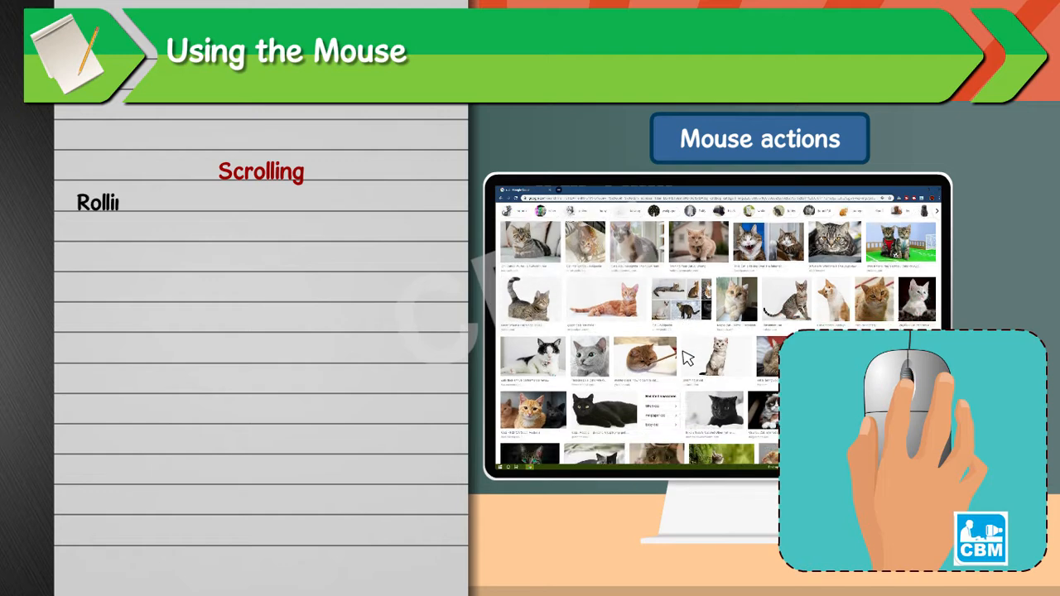
{"action": "scroll", "scroll_direction": "down", "scroll_amount": 3}
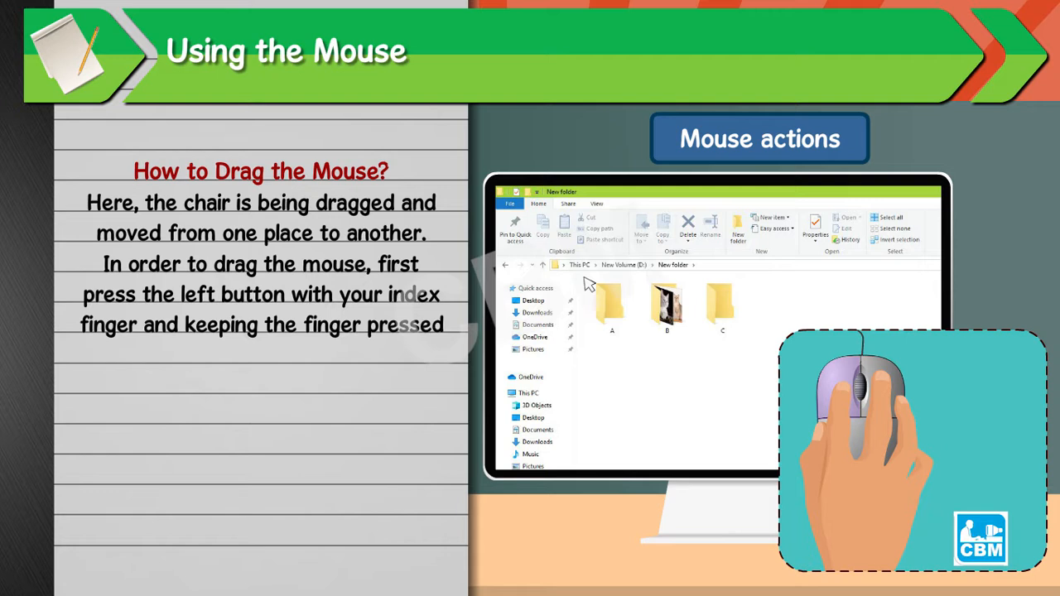
{"action": "left_click_drag", "start_coordinate": [588, 284], "coordinate": [745, 346]}
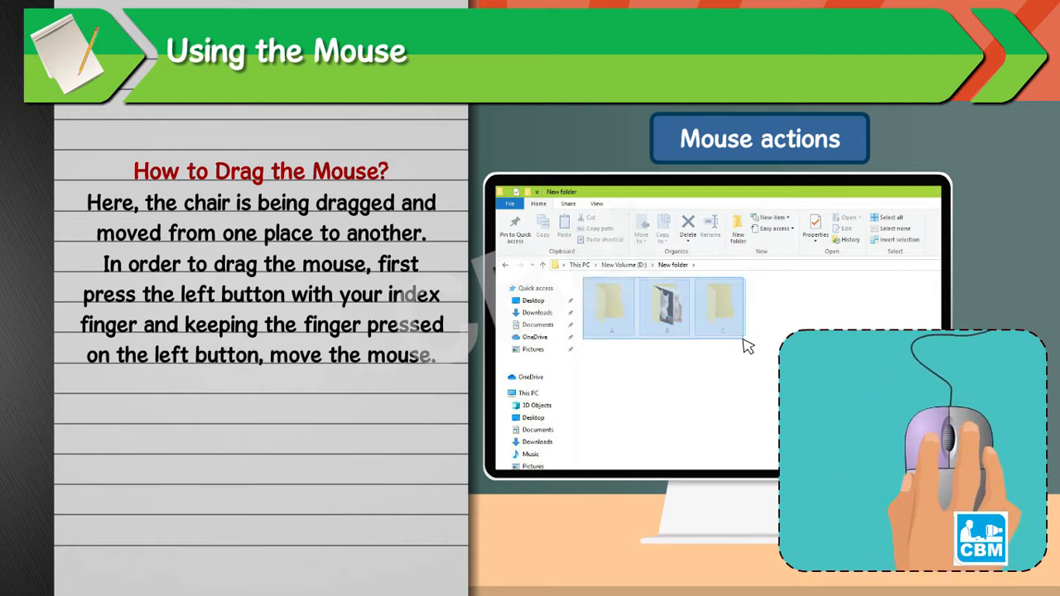